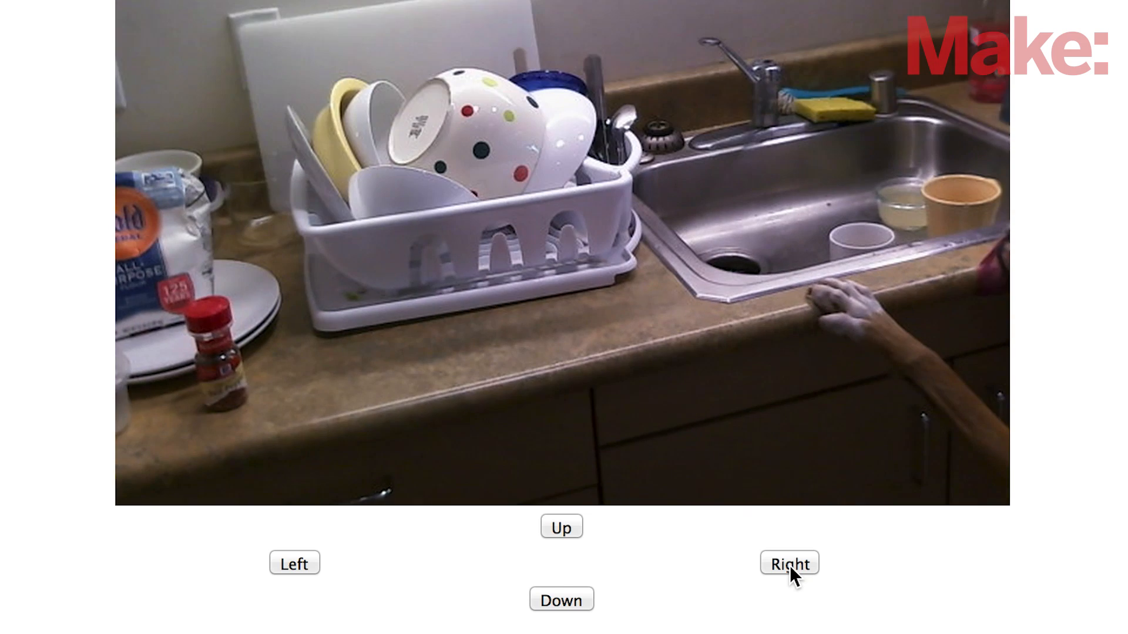
Pan the webcam right, then left, and start writing PiCam.img to the SD card
left_click(788, 563)
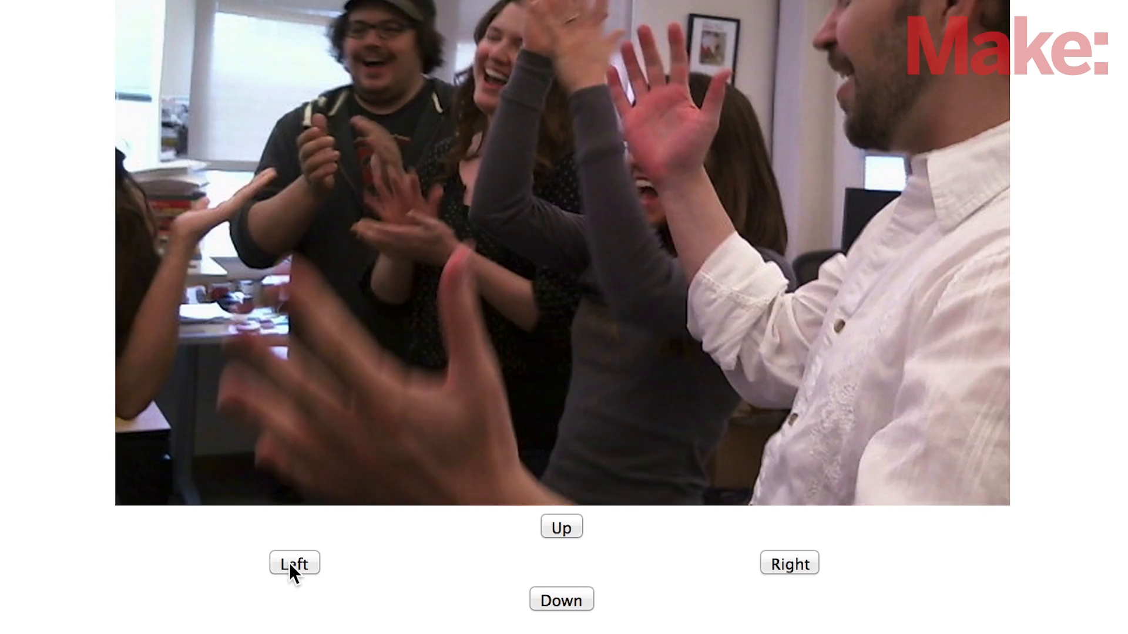
left_click(294, 563)
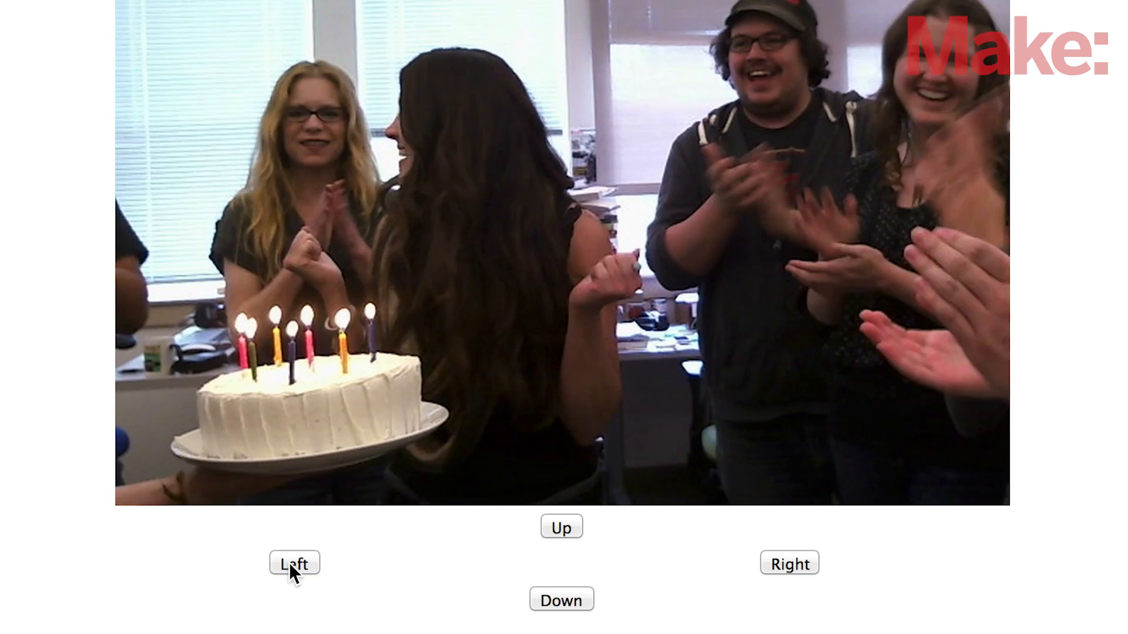
left_click(294, 563)
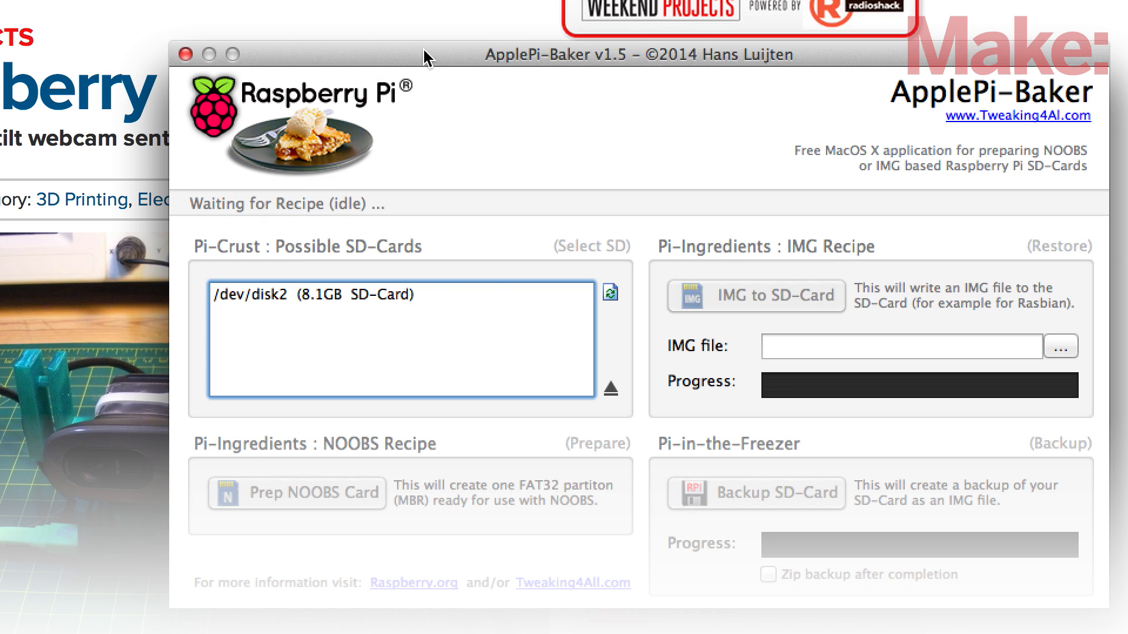
left_click(1061, 346)
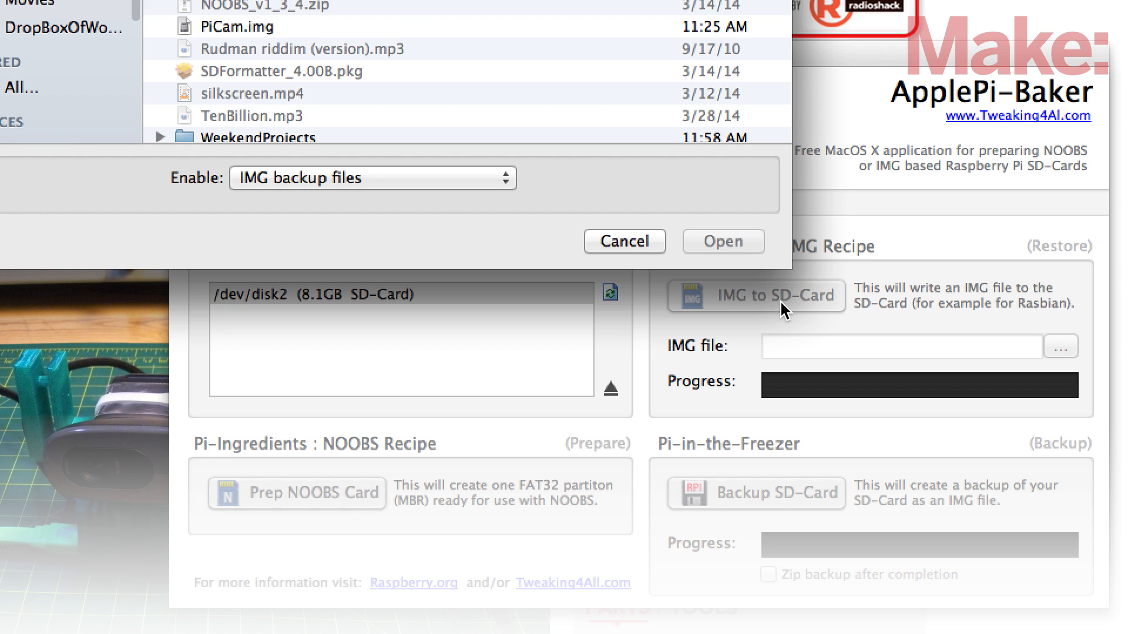
left_click(721, 241)
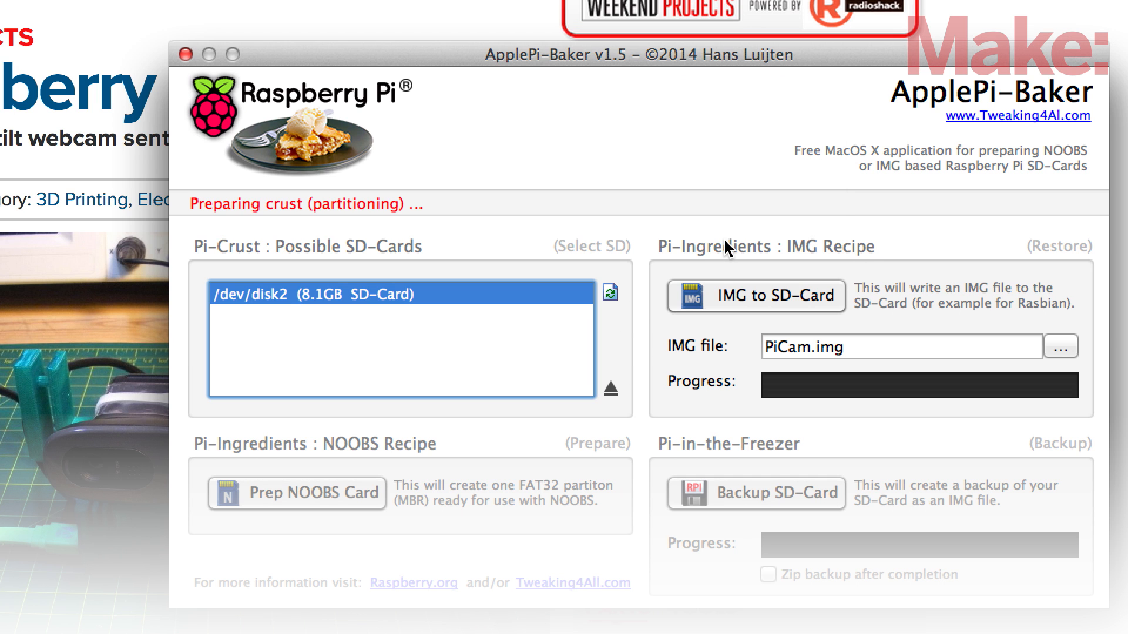
mouse_move(991, 395)
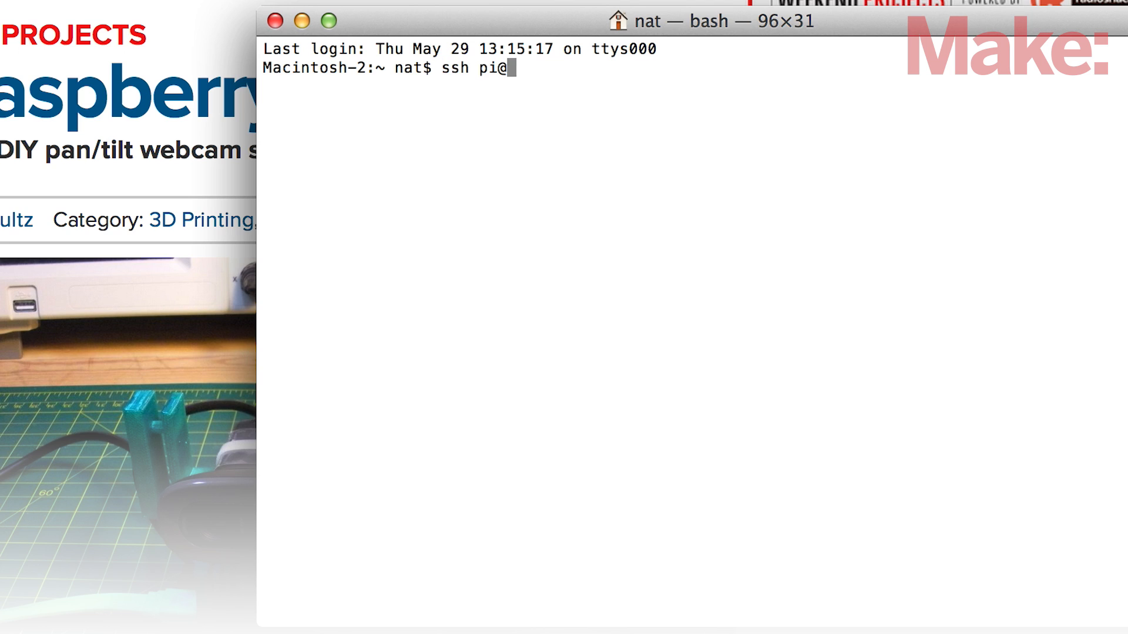
key("Return")
type("sudo p")
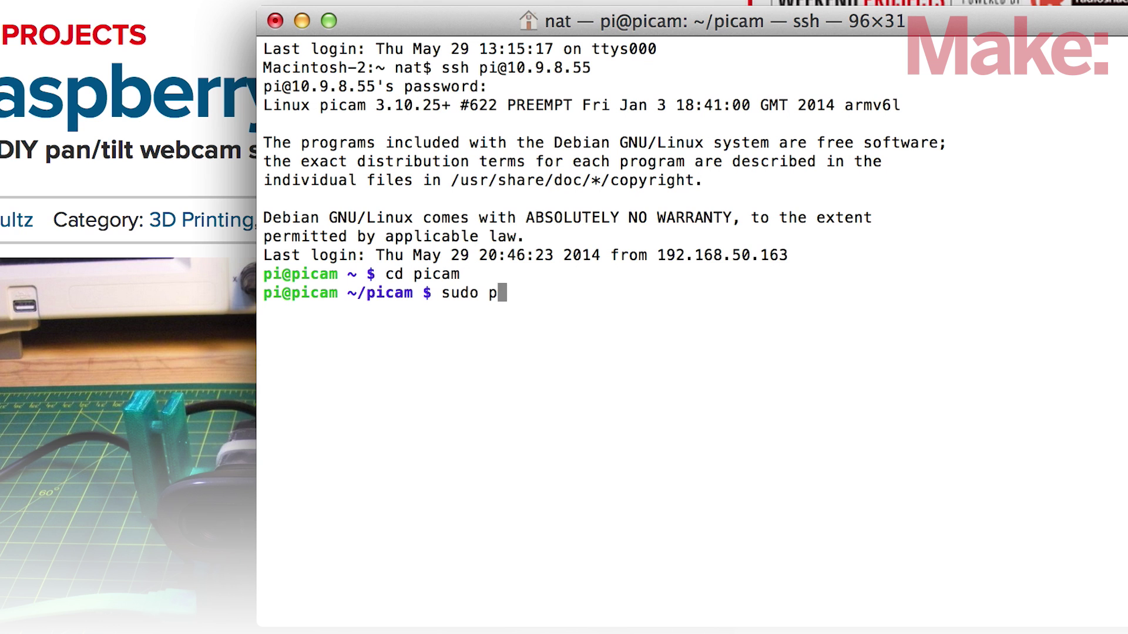
key("Return")
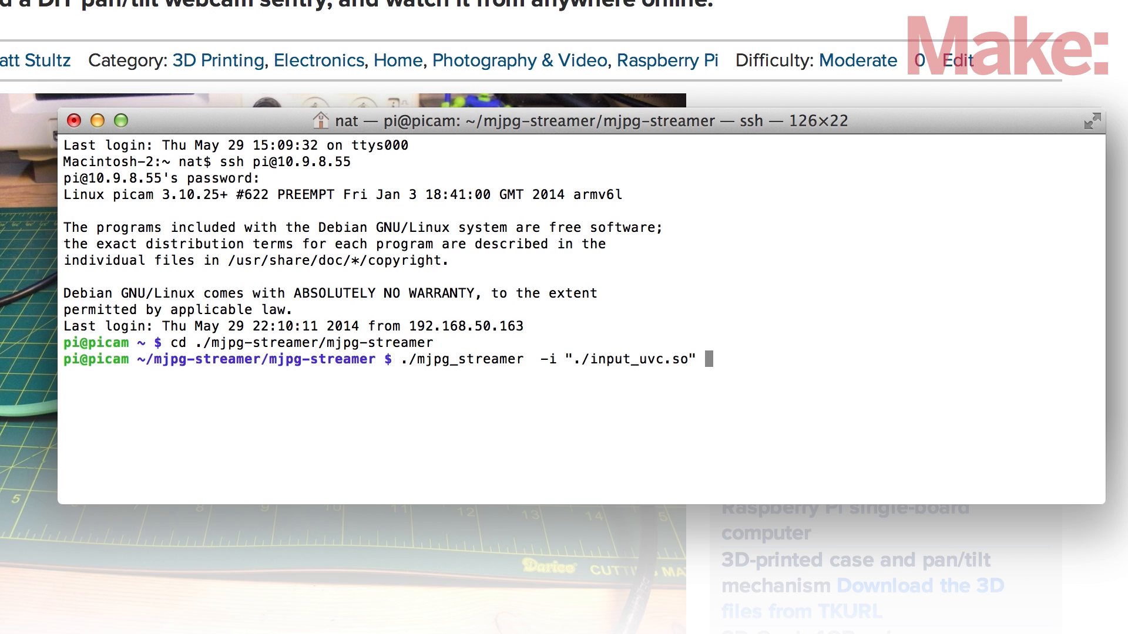
Complete the mjpg_streamer command with output_http.so serving the ./www folder
type("-o \"./output_http.so -w ./www")
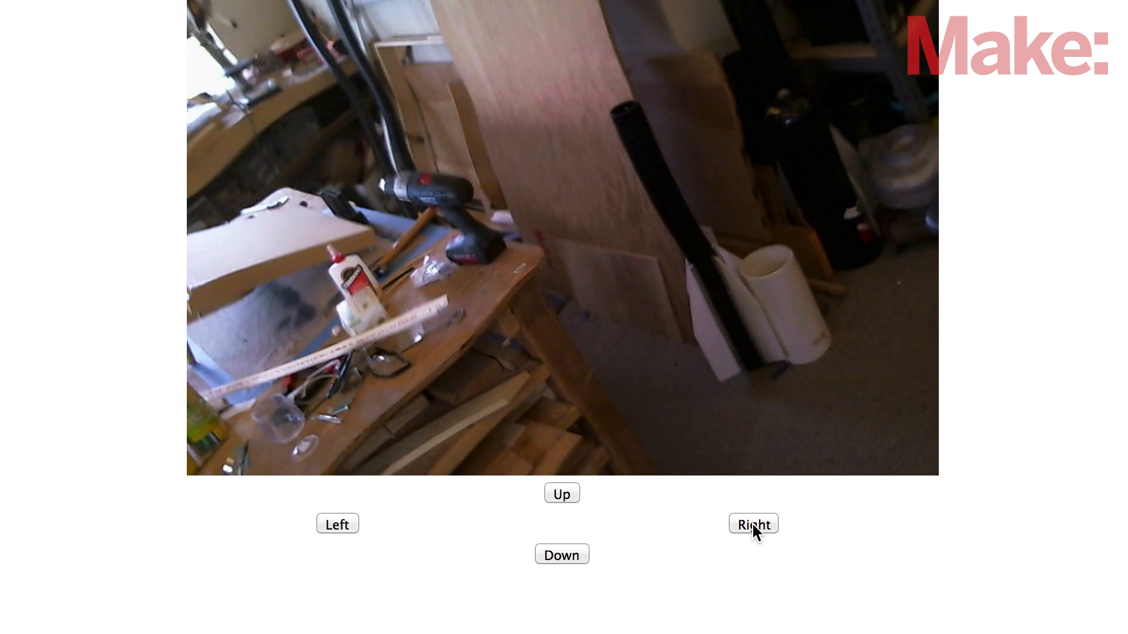
Use the Right button to pan the live view from the workbench to the chair
left_click(753, 524)
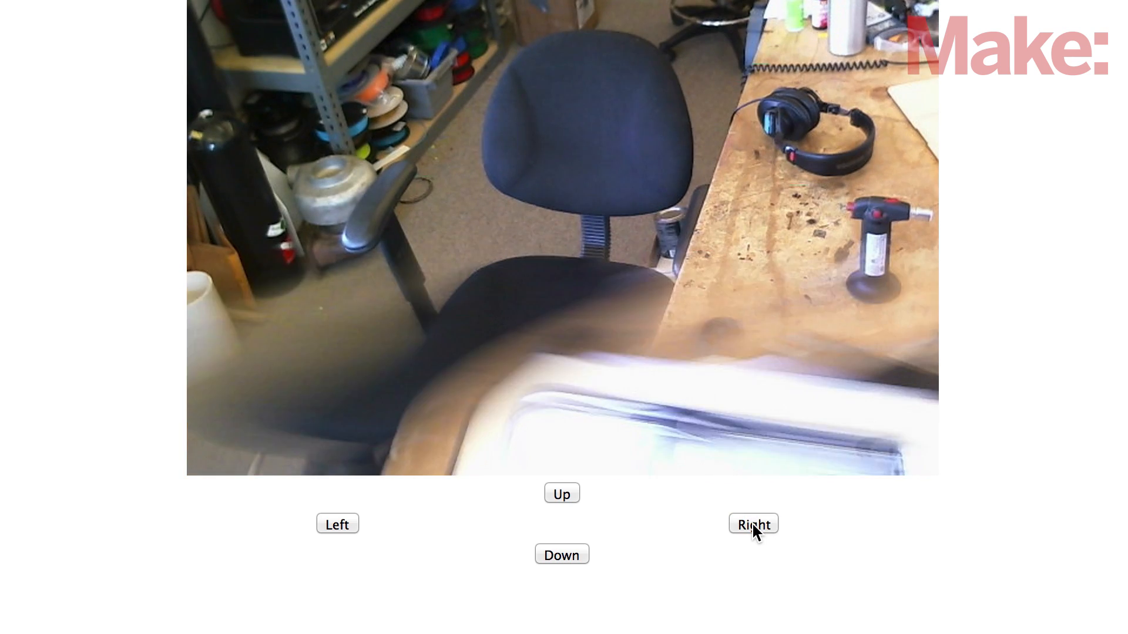